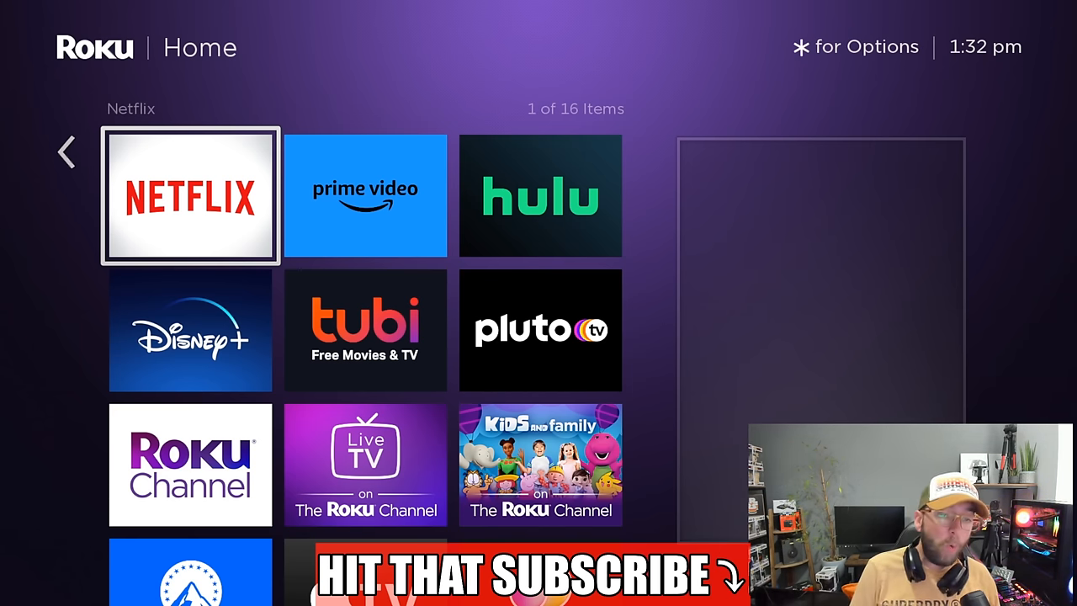
Complete the secret remote sequence to reach Developer Settings with the installer URL and username.
{"action": "key", "text": "Left"}
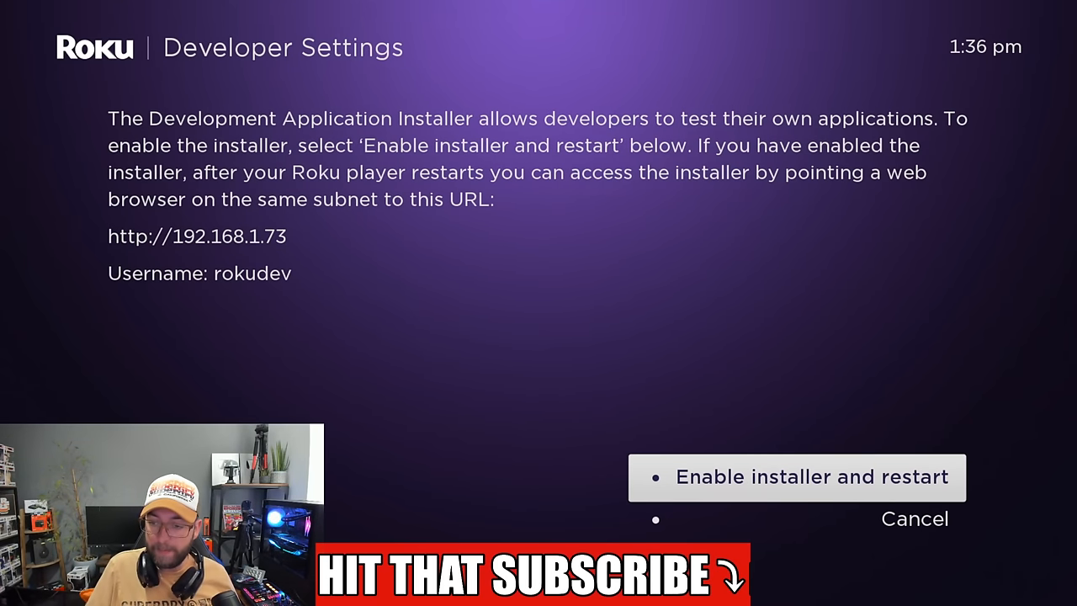
Choose 'Enable installer and restart', accept the Security Warning with Continue, and reach the final Caution prompt.
{"action": "left_click", "coordinate": [796, 478]}
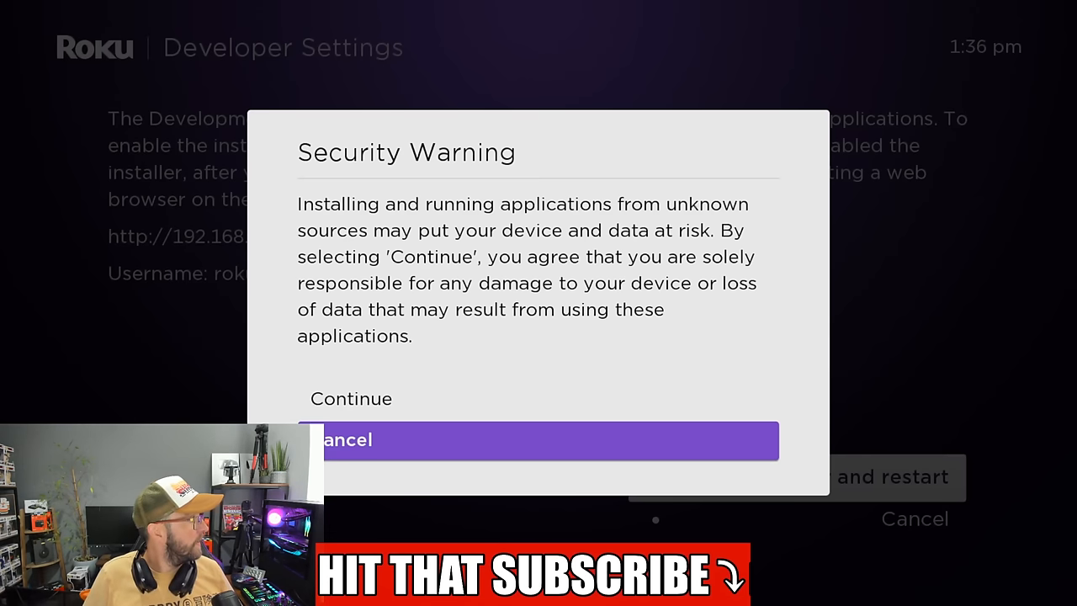
{"action": "key", "text": "up"}
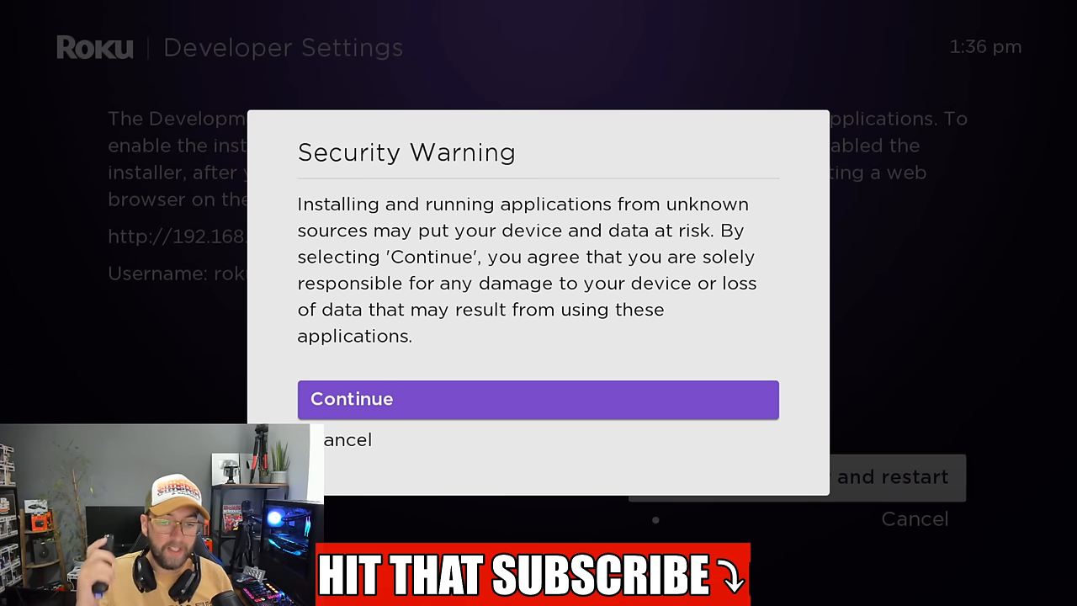
{"action": "left_click", "coordinate": [539, 399]}
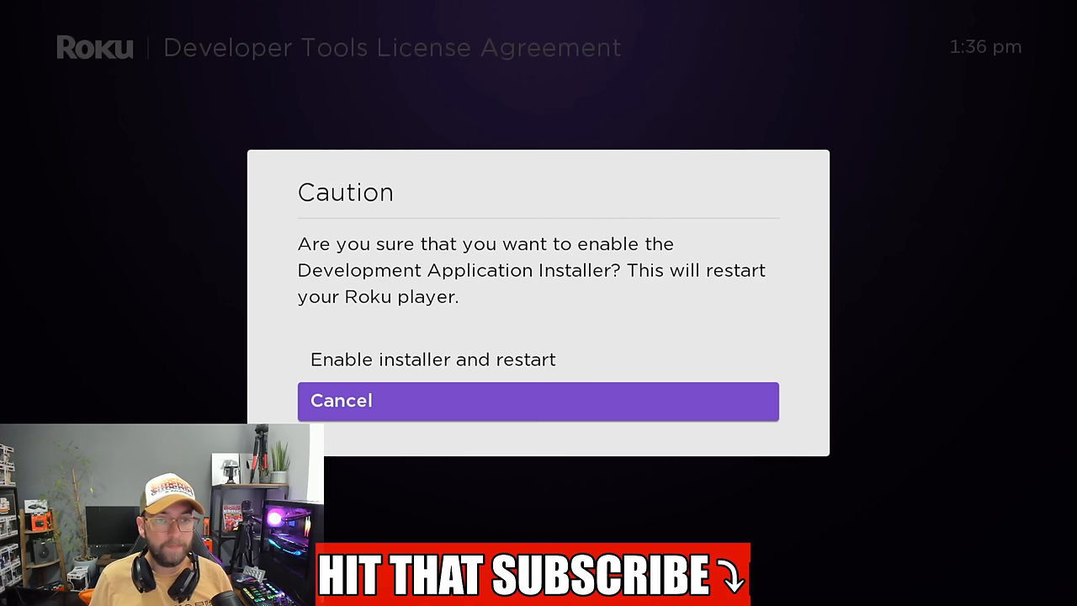
{"action": "key", "text": "up"}
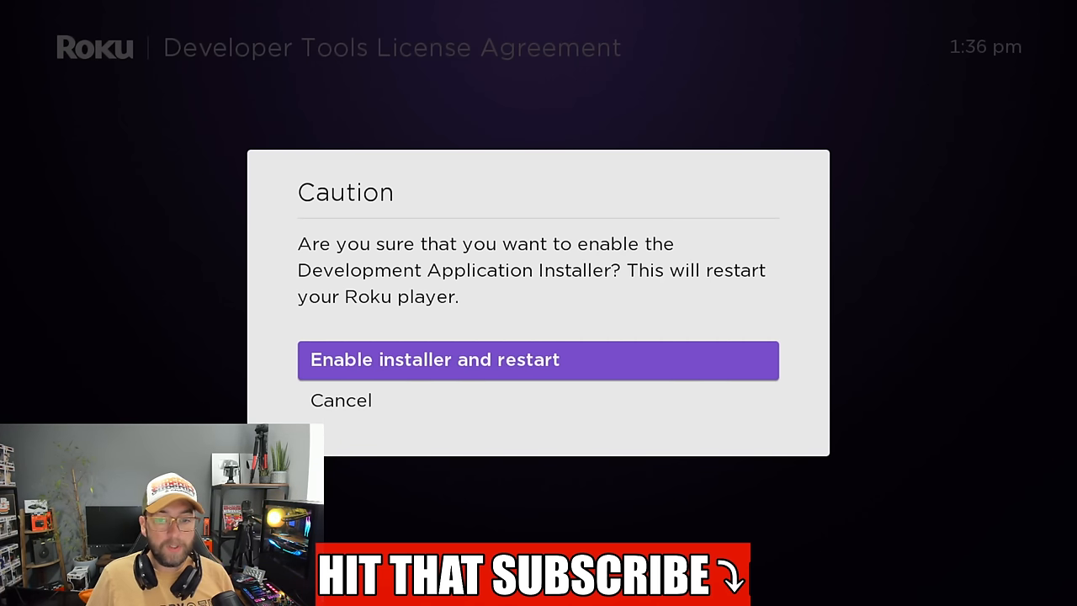
{"action": "left_click", "coordinate": [539, 360]}
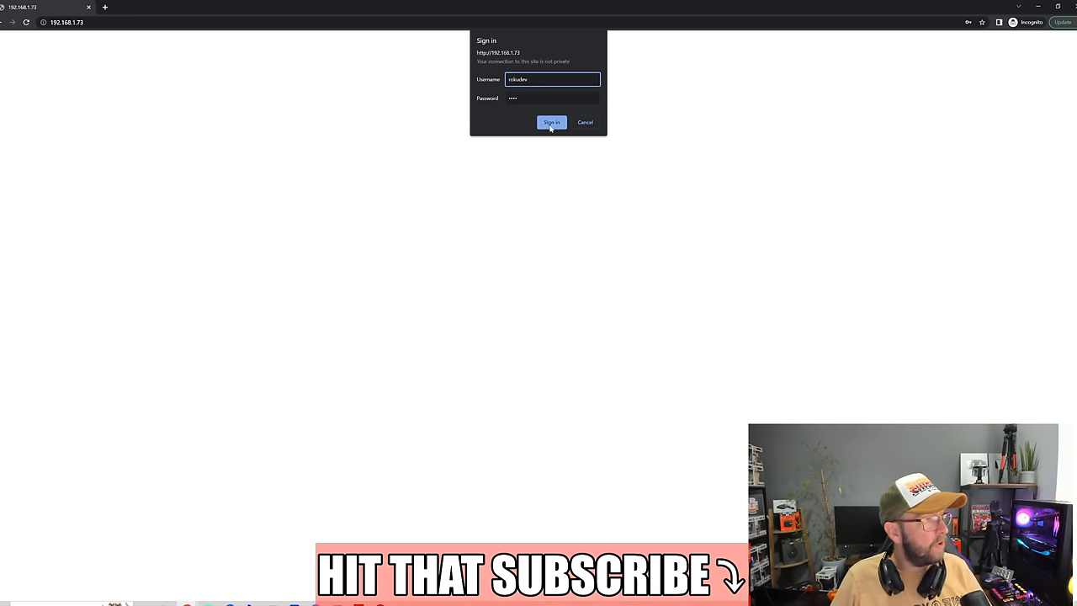
Sign in as rokudev at the Roku's IP address to view the Development Application Installer page.
{"action": "left_click", "coordinate": [552, 121]}
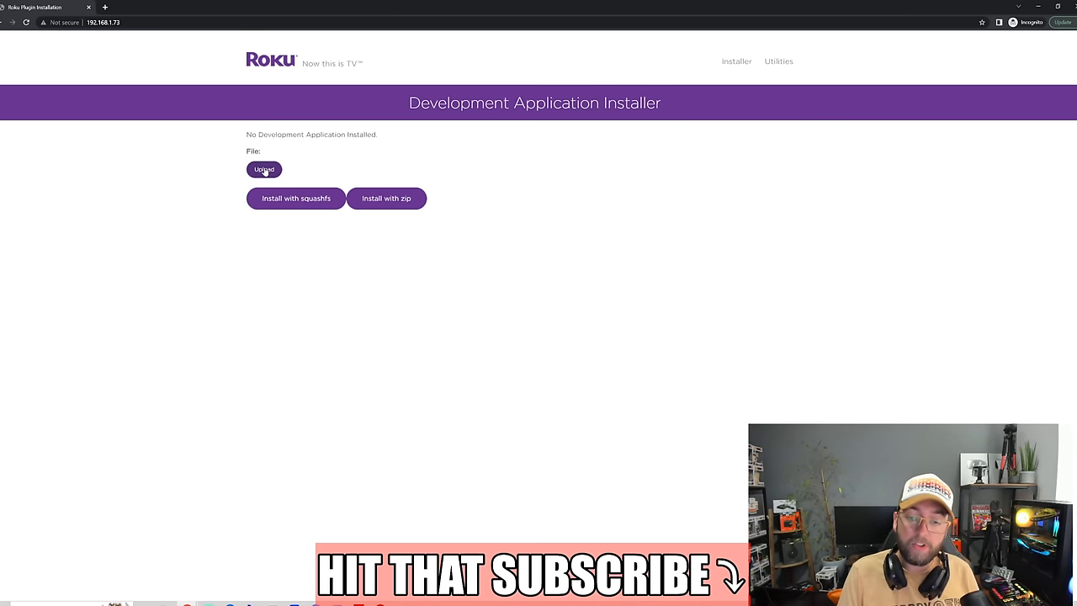
{"action": "left_click", "coordinate": [264, 168]}
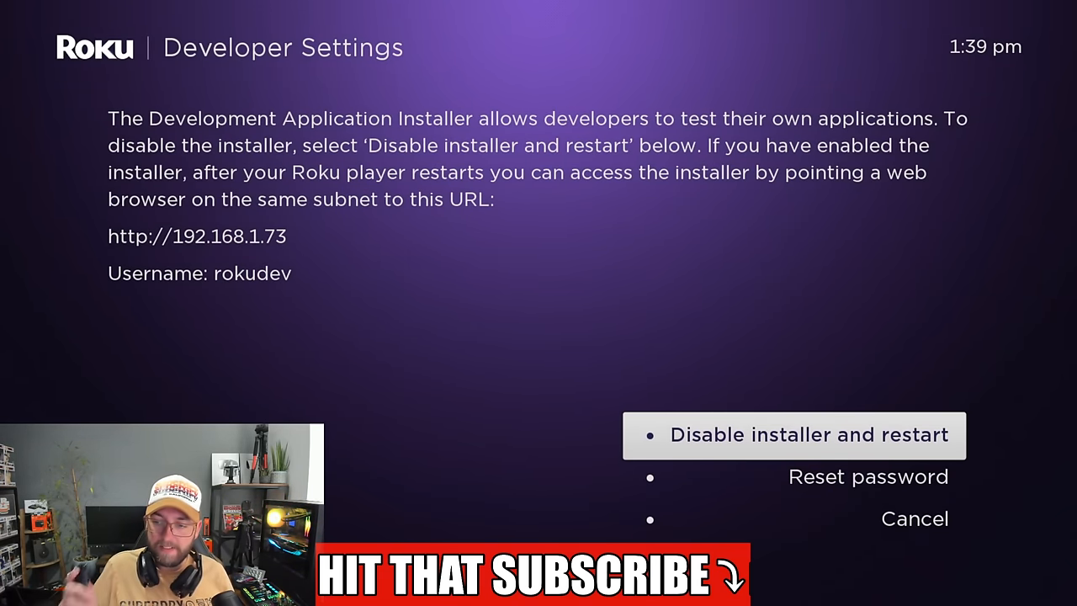
Choose 'Disable installer and restart' and confirm it in the Caution dialog to restart the Roku.
{"action": "left_click", "coordinate": [808, 434]}
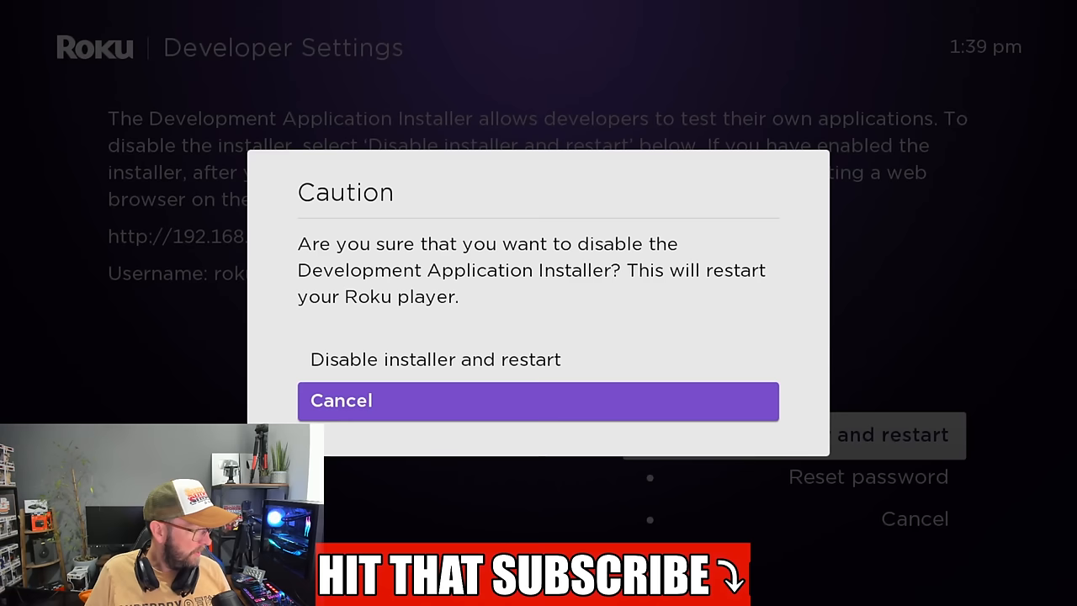
{"action": "key", "text": "up"}
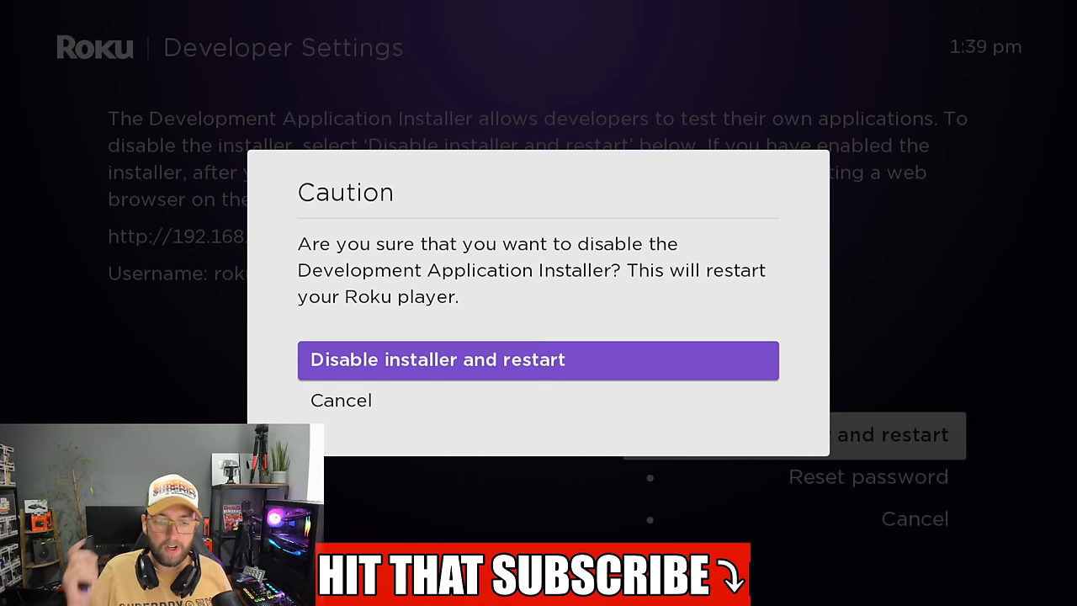
{"action": "left_click", "coordinate": [539, 360]}
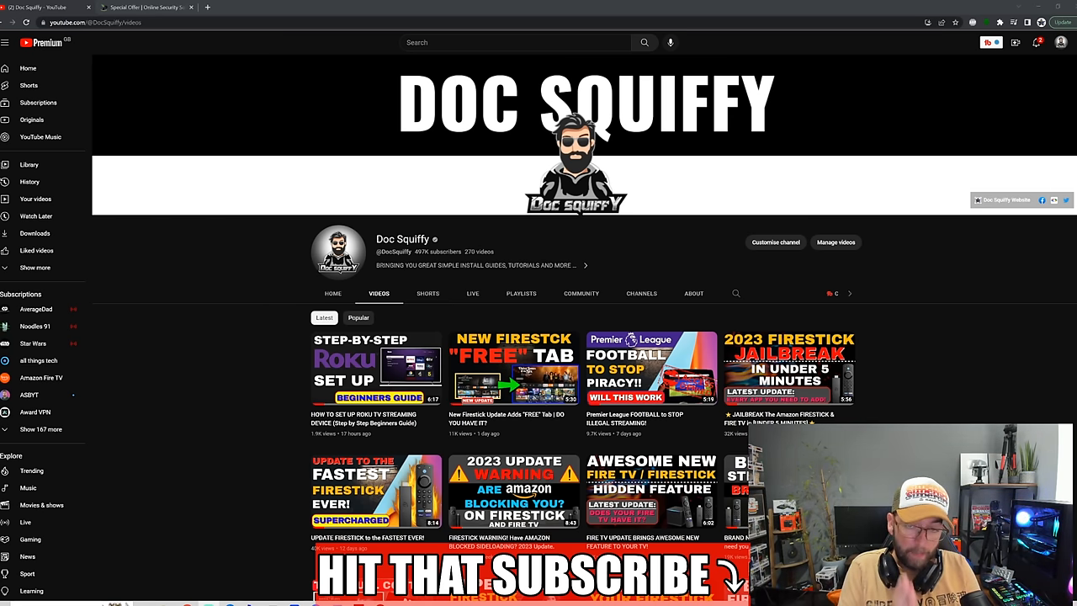
Open the IPVanish VPN offer page from the Doc Squiffy YouTube channel.
{"action": "left_click", "coordinate": [143, 7]}
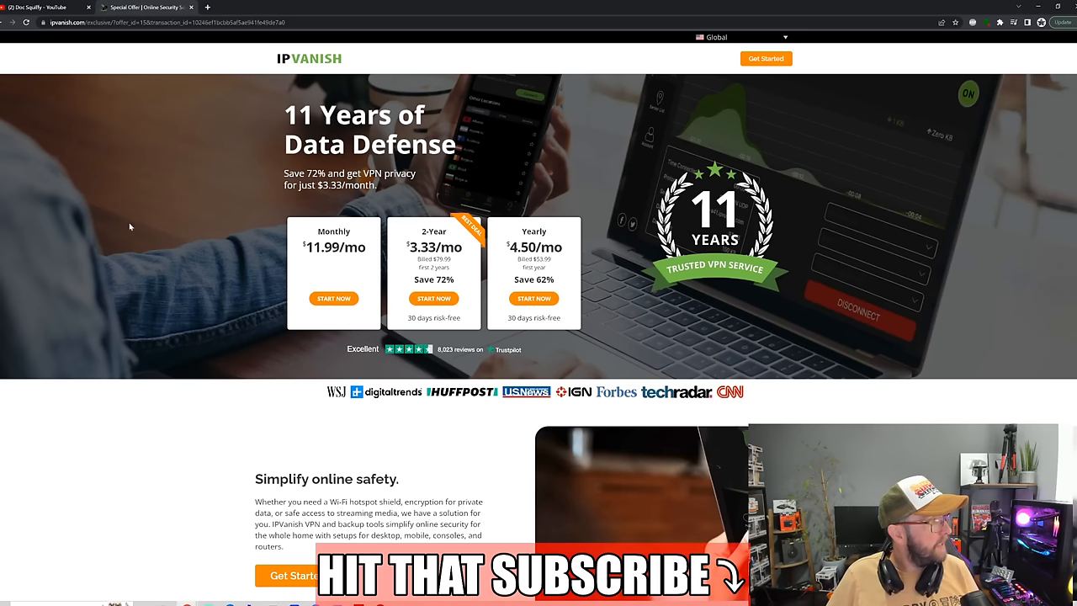
{"action": "mouse_move", "coordinate": [135, 239]}
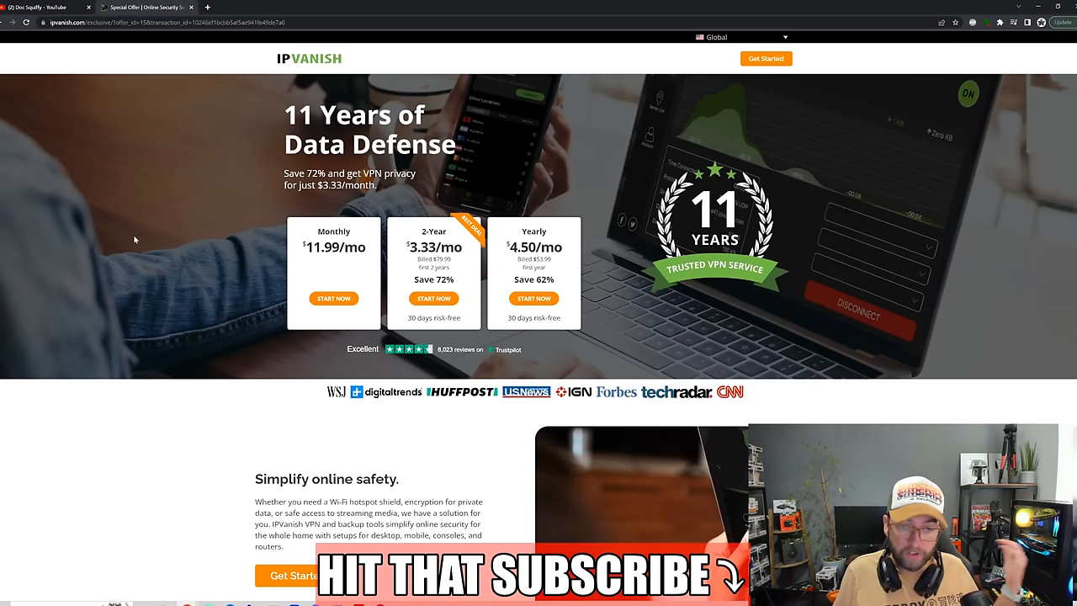